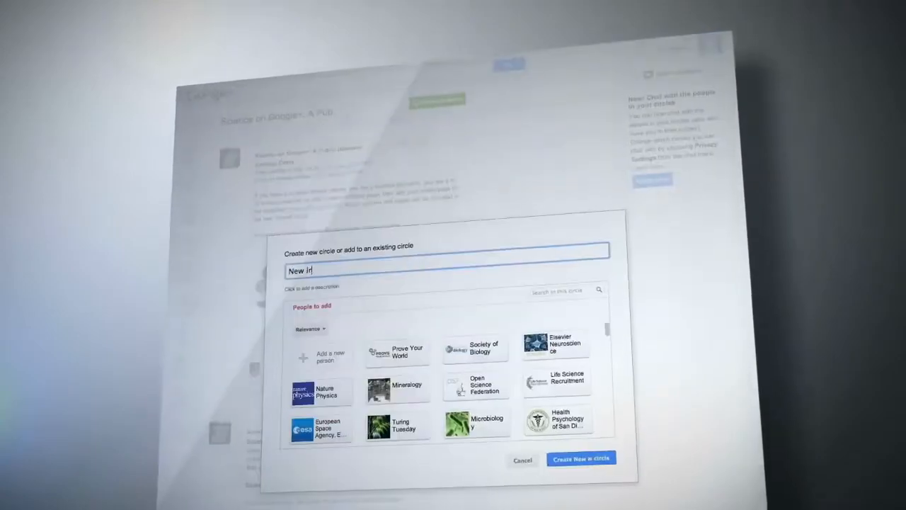
Go to the Create page so the image generation Settings panel is shown
{"action": "left_click", "coordinate": [580, 459]}
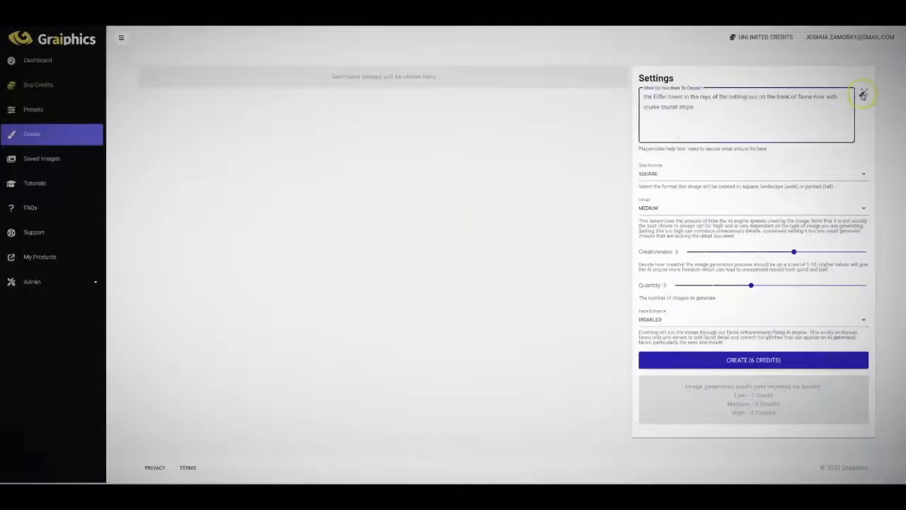
In the Subject Wizard, describe a couple relaxing on a sunny tropical island beach
{"action": "left_click", "coordinate": [864, 93]}
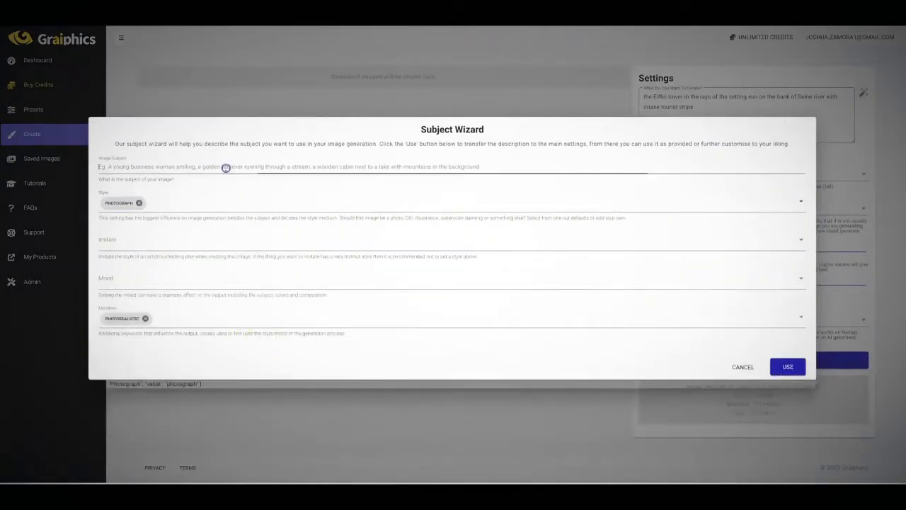
{"action": "left_click", "coordinate": [788, 366]}
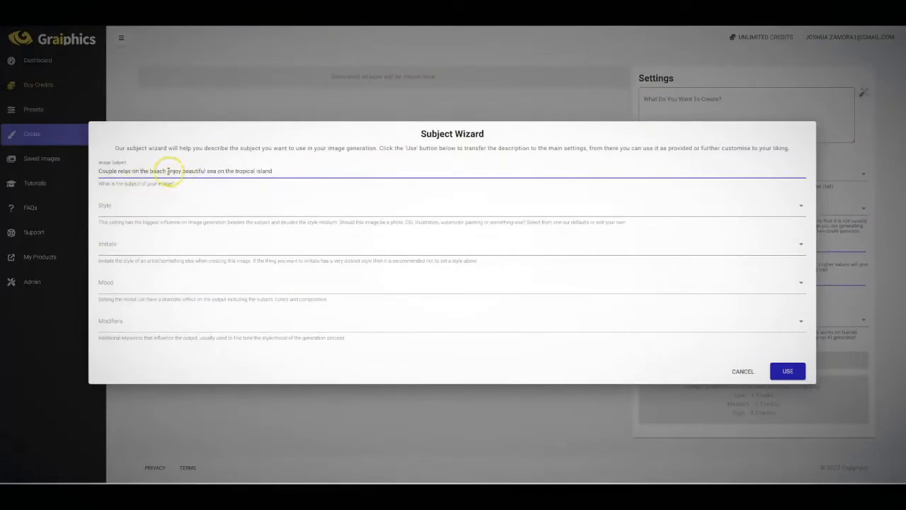
{"action": "type", "text": "during the"}
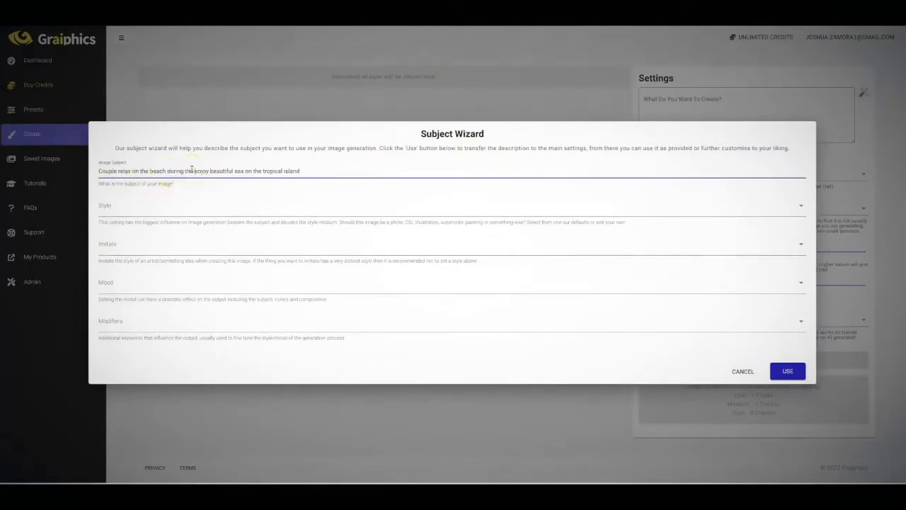